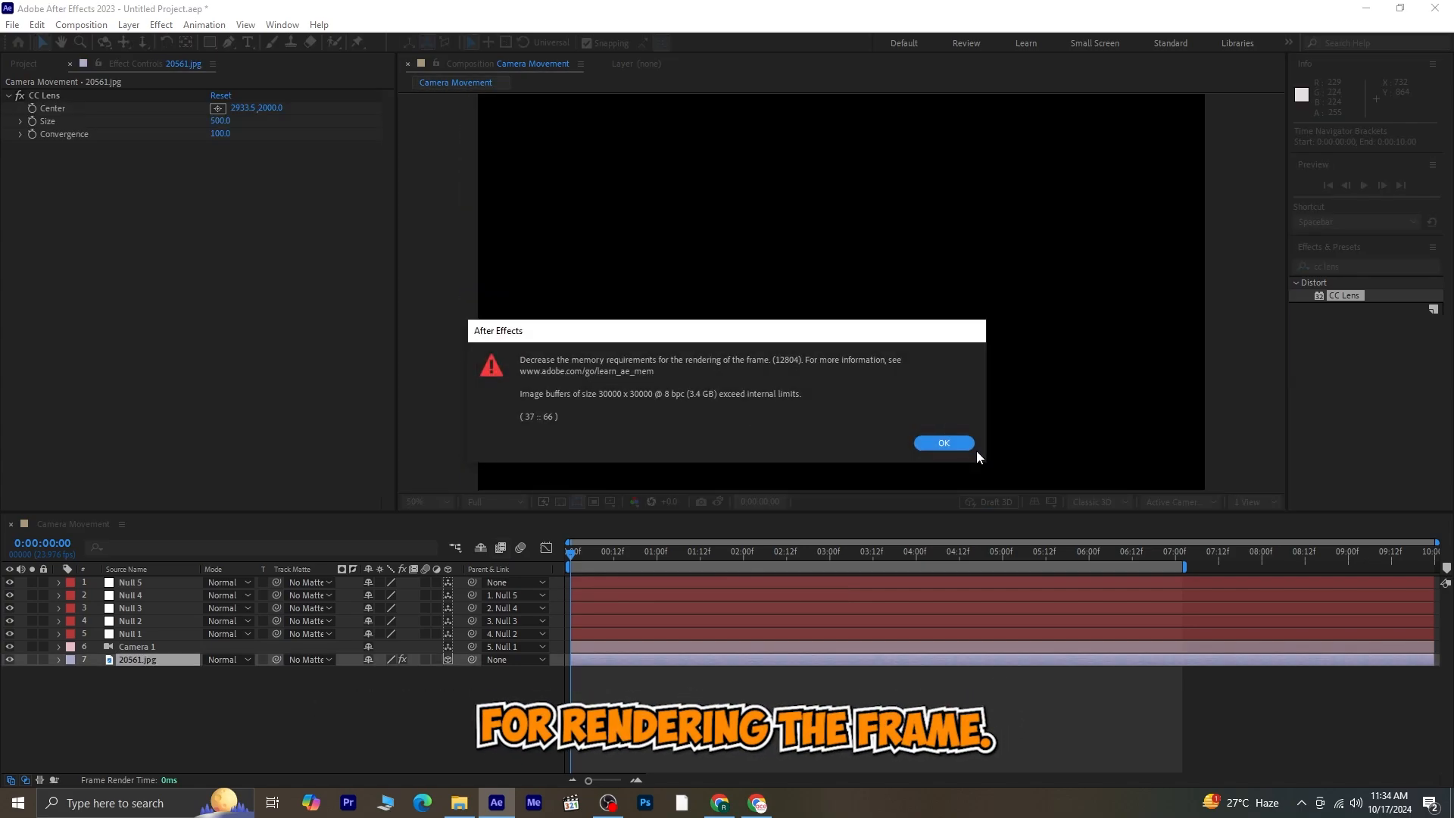
- Dismiss every repeating memory-requirements and layer-exceeds-maximum-size error dialog with OK
click(943, 442)
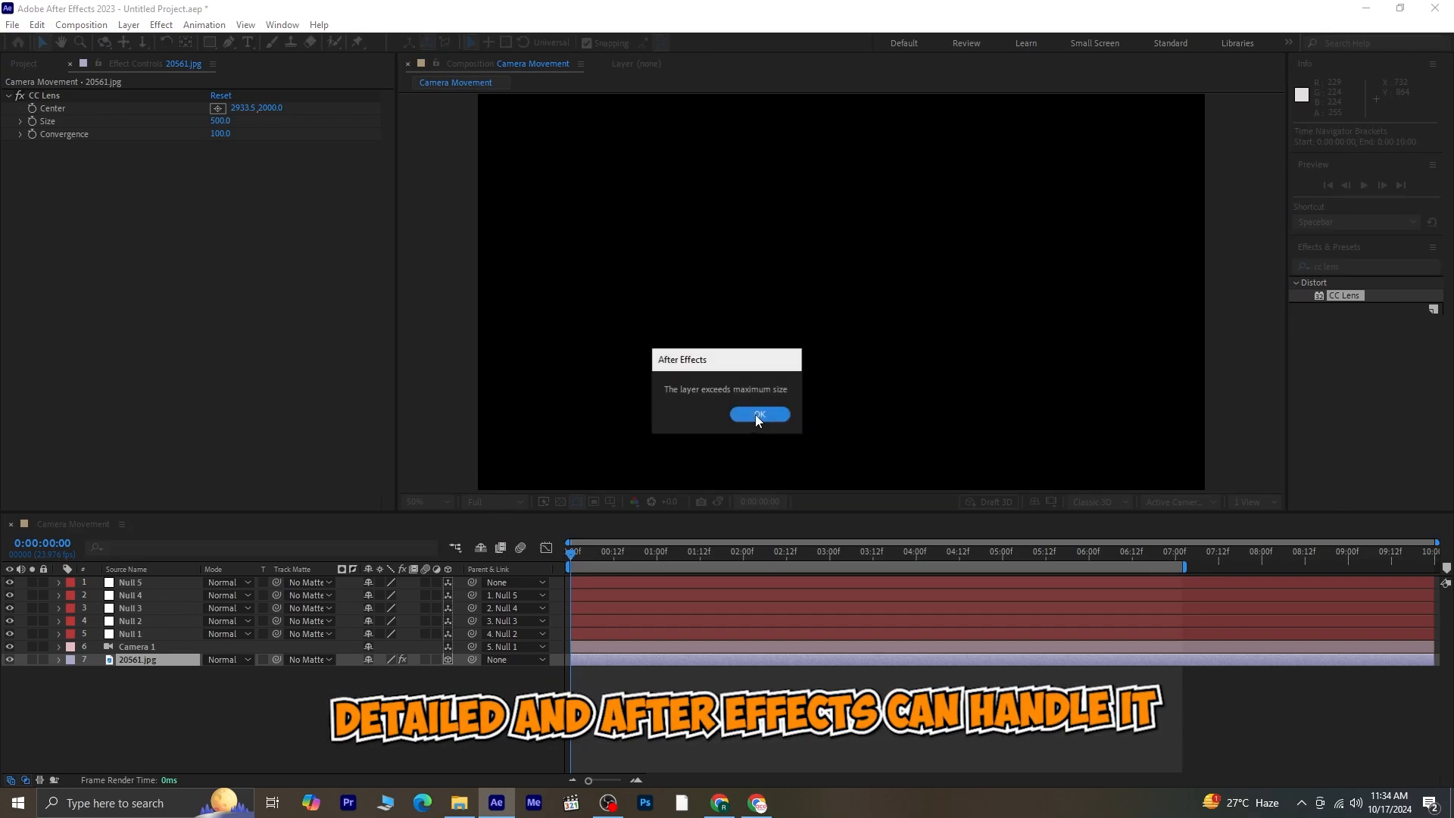
click(759, 414)
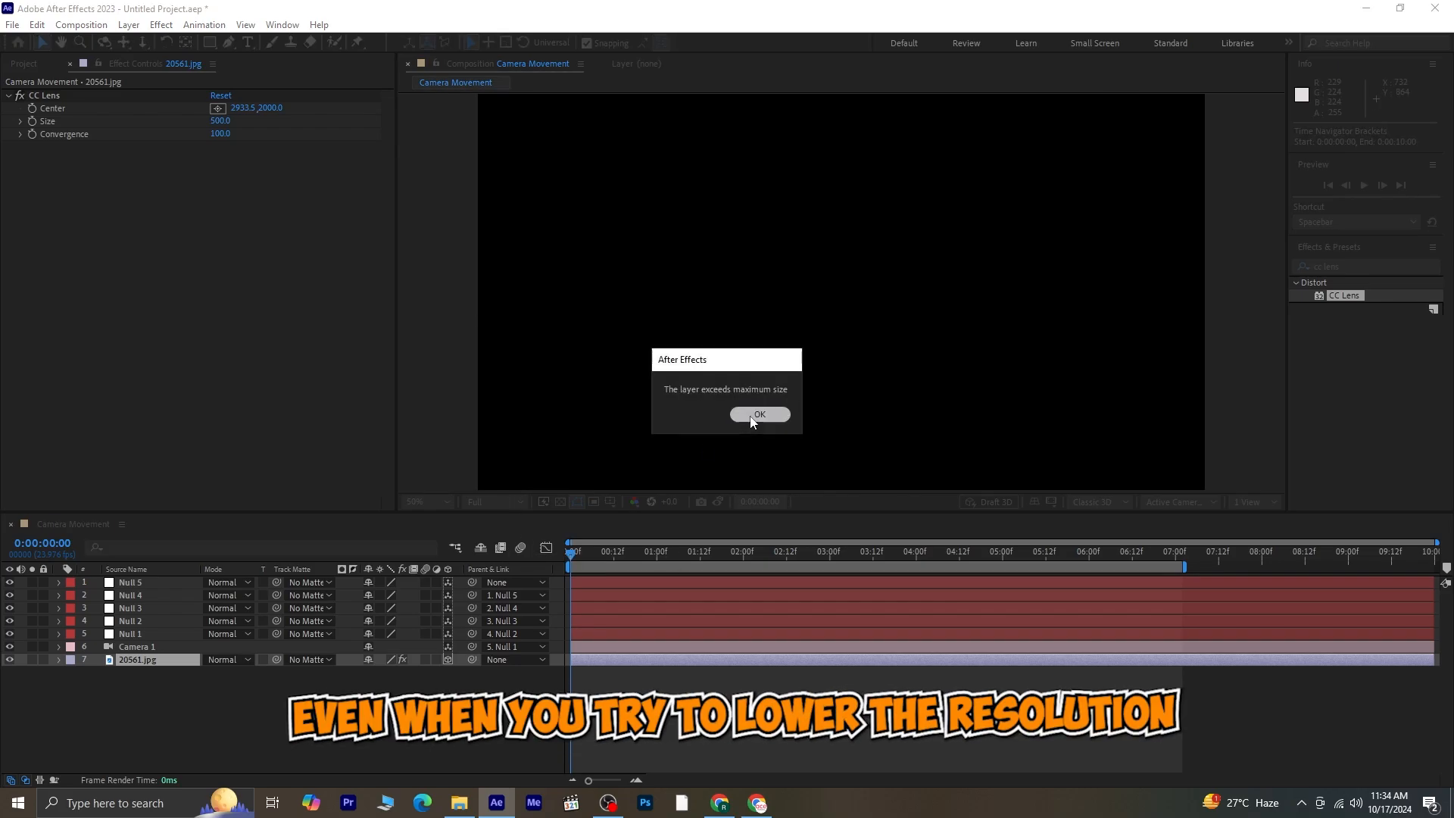
click(759, 413)
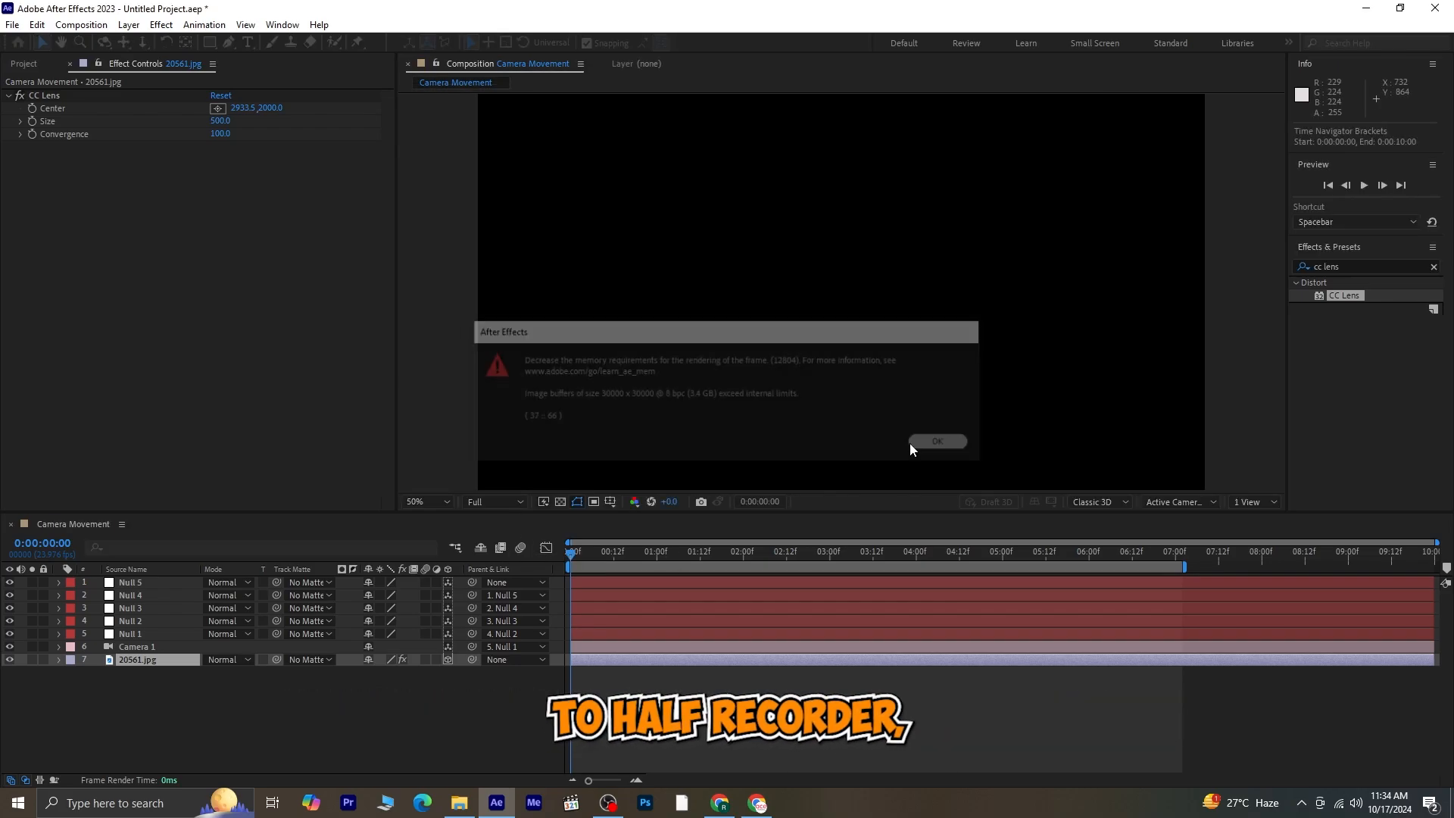
click(937, 441)
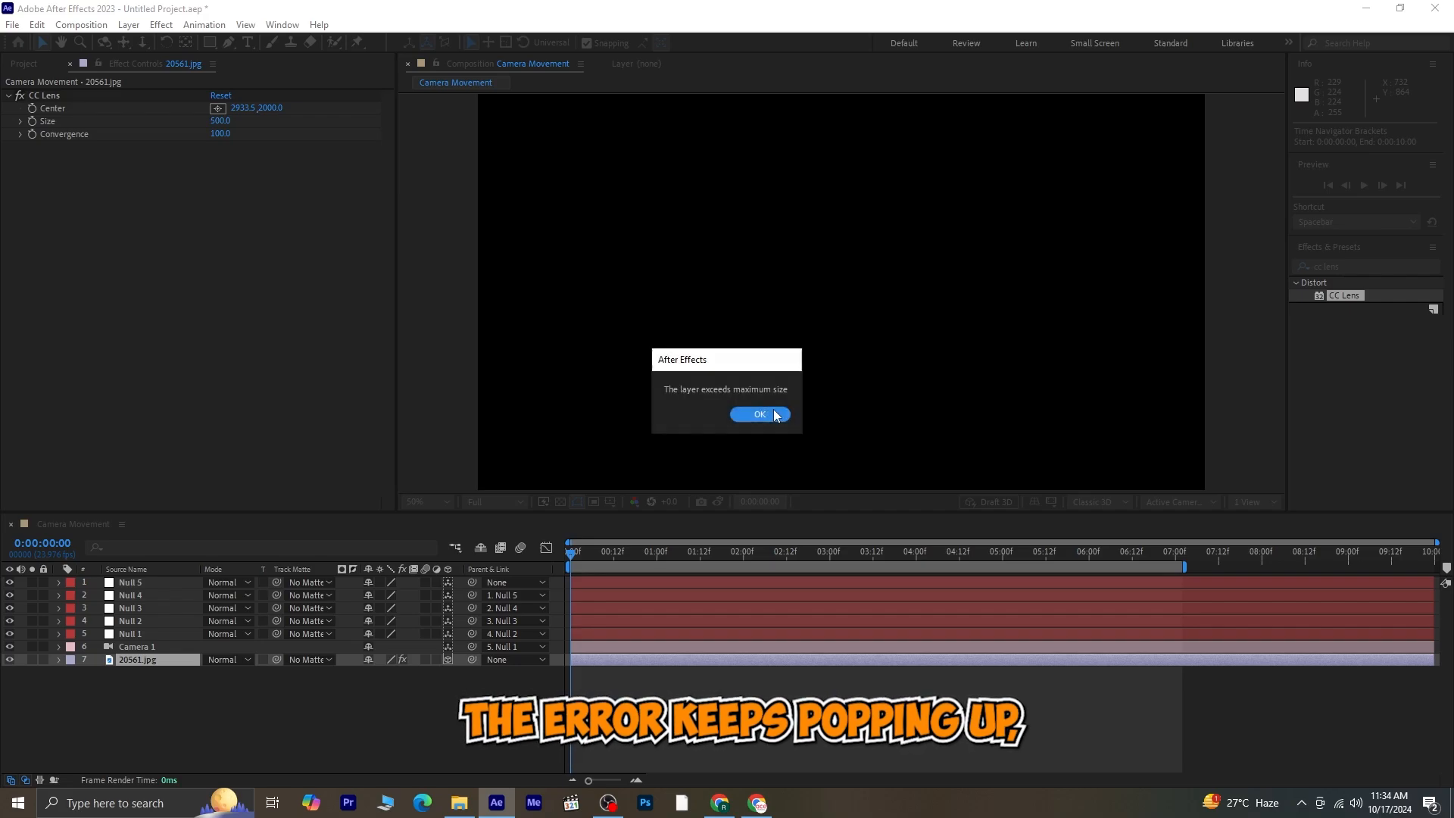
click(758, 413)
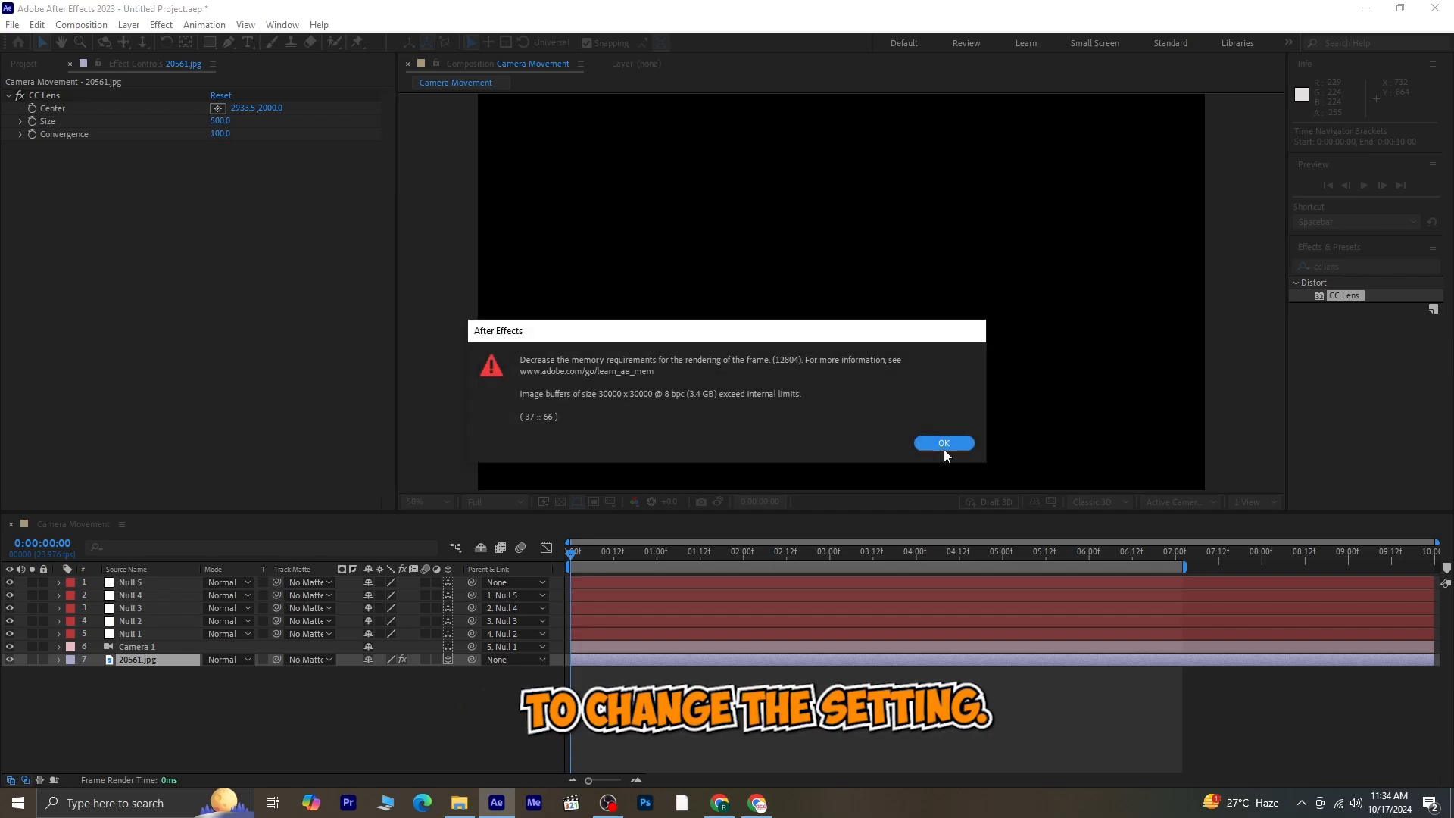
click(943, 443)
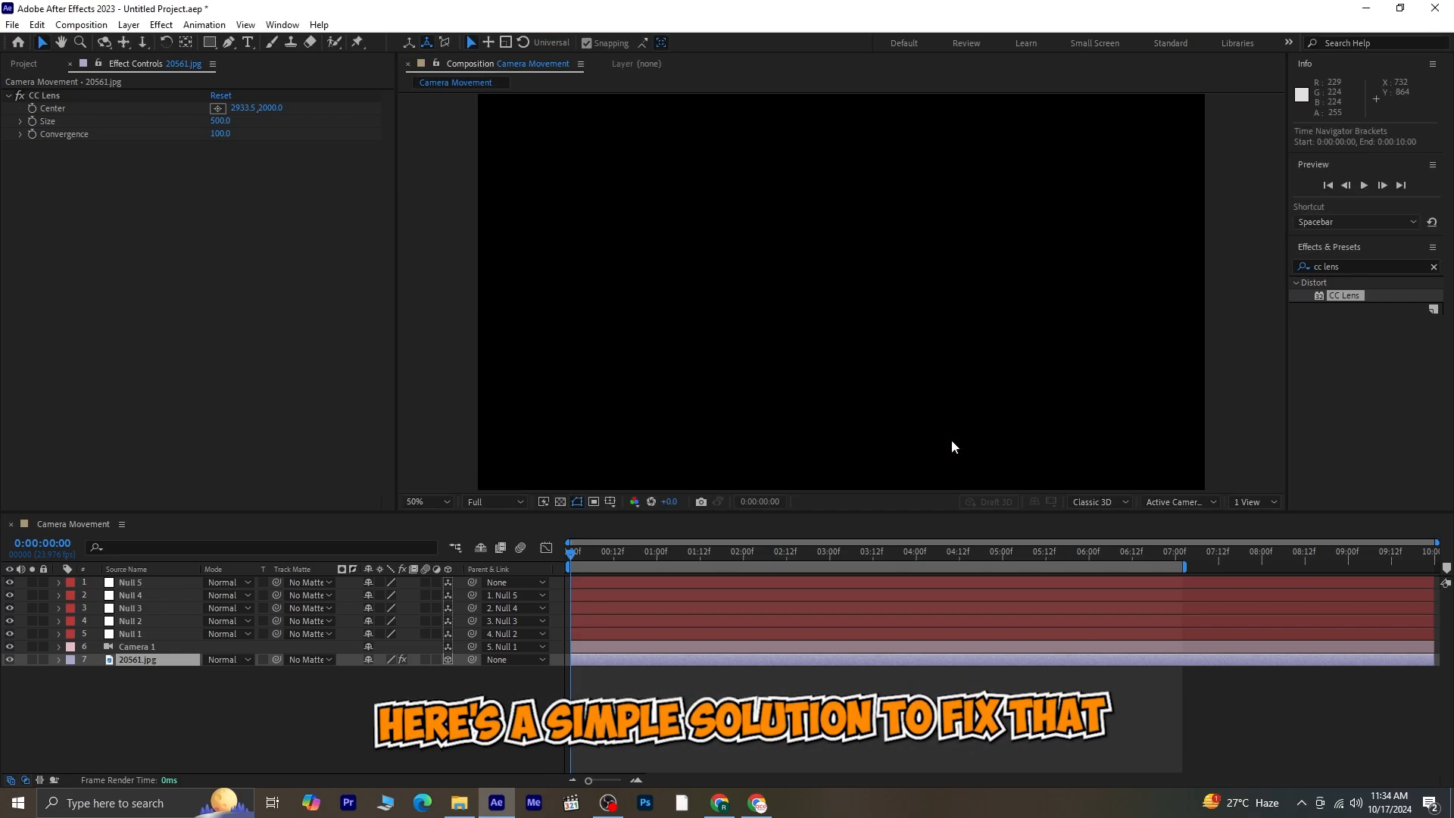
- Show the Project panel's items and the viewer's preview Resolution choices, still at Full
click(25, 63)
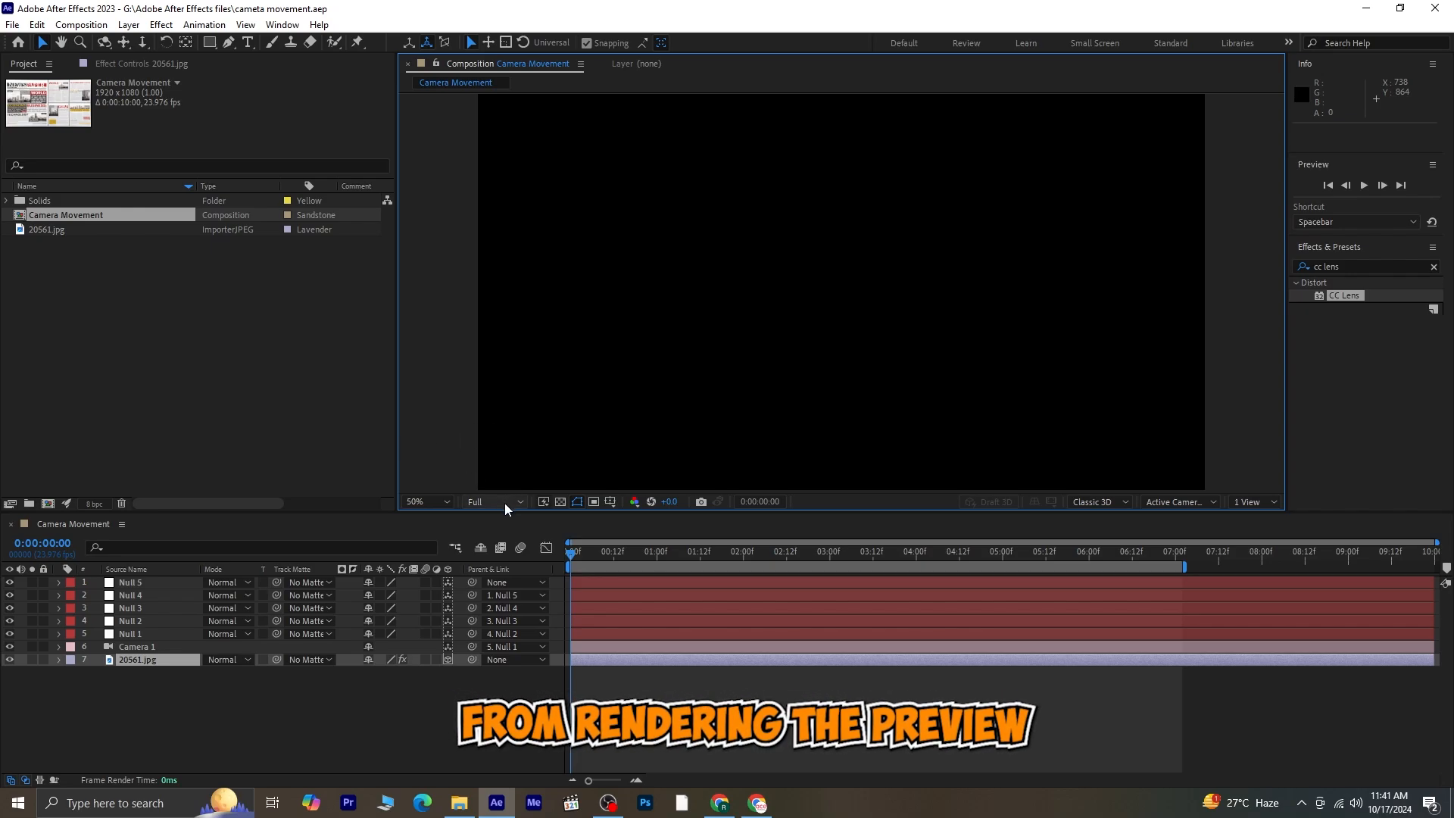
click(492, 501)
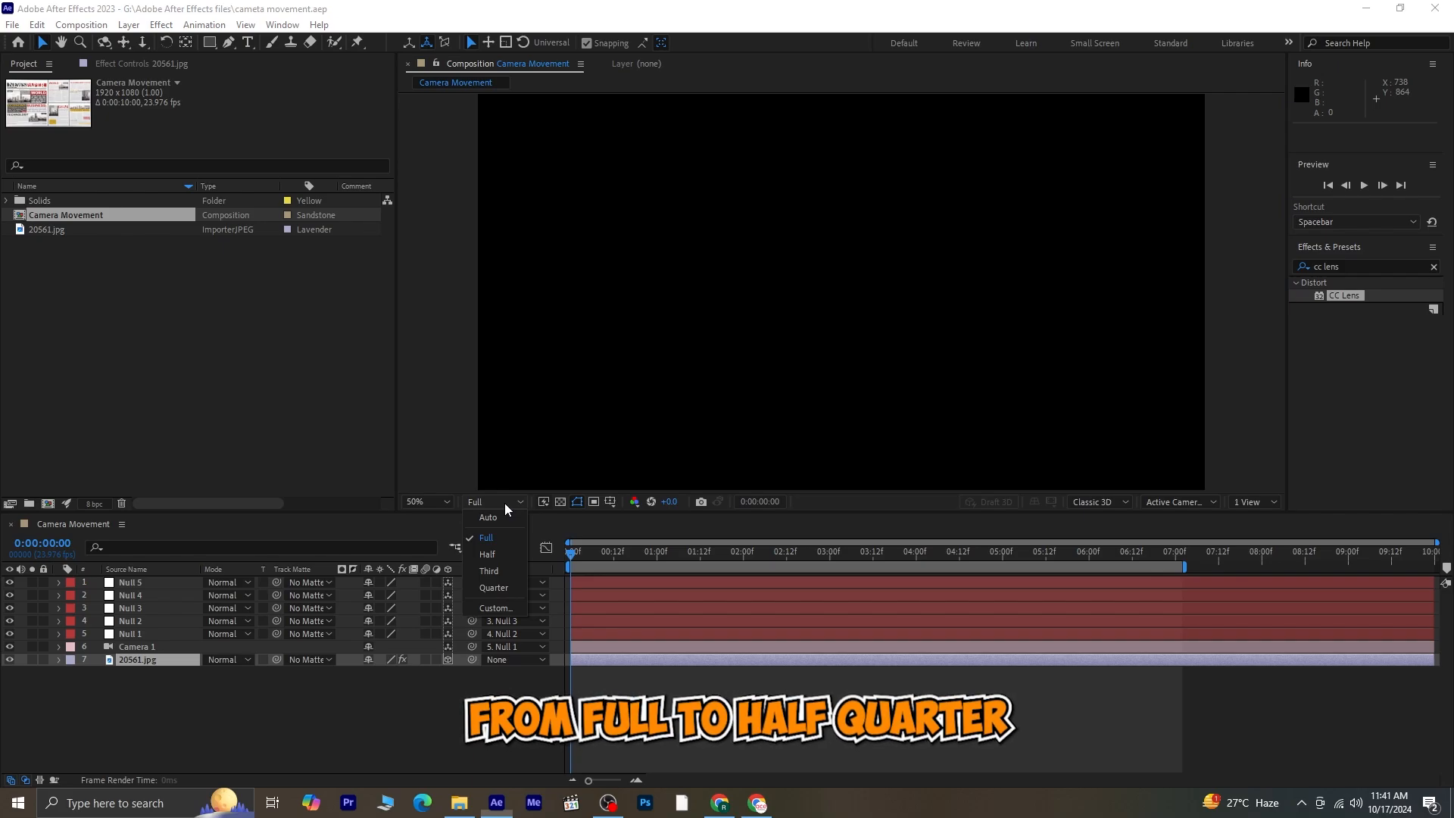
mouse_move(496, 570)
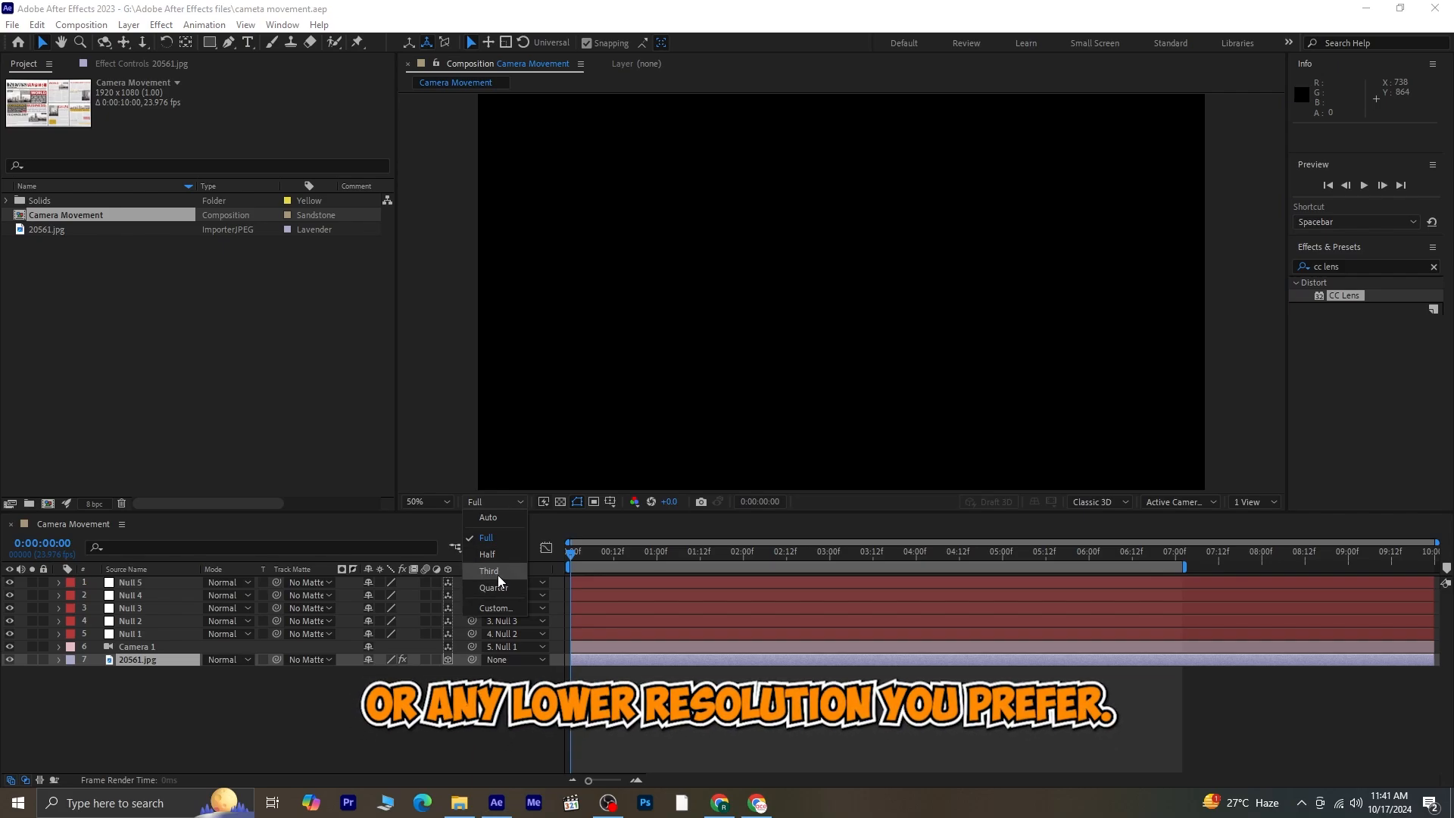
- Set preview resolution to Quarter and disable viewer refresh with Caps Lock
click(493, 587)
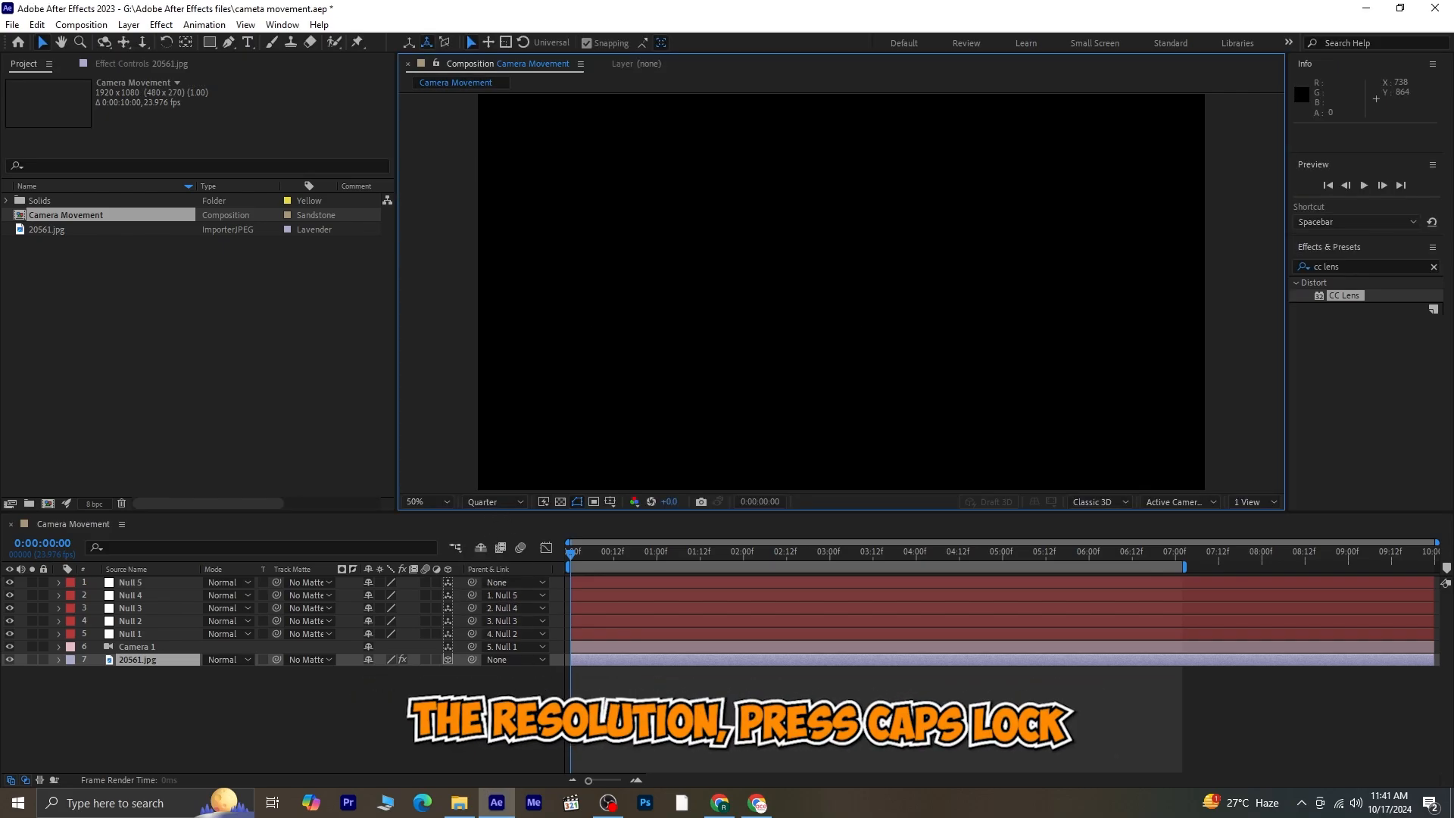
key(capslock)
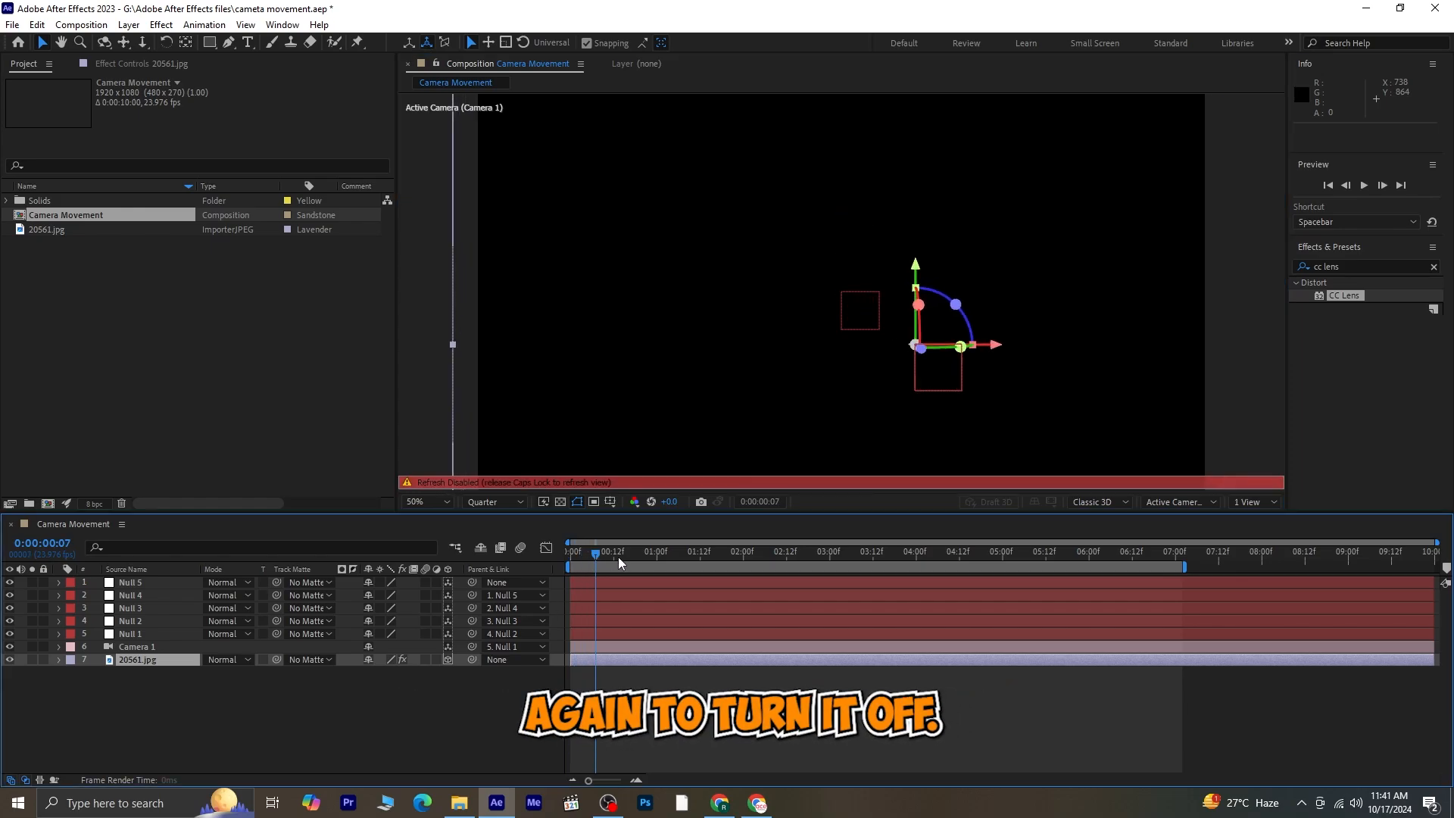